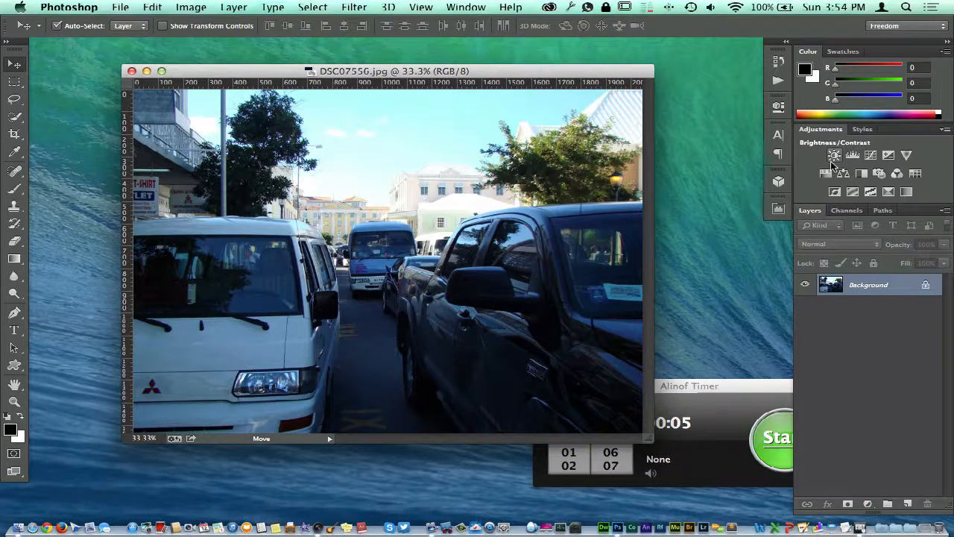
{"action": "mouse_move", "coordinate": [812, 161]}
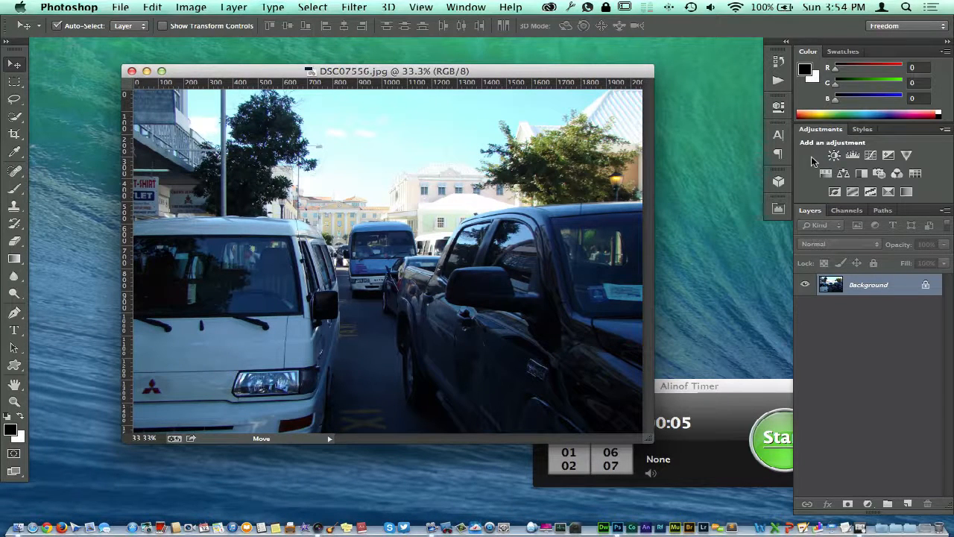
- Add a Brightness/Contrast adjustment layer above the Background, values left at 0
{"action": "left_click", "coordinate": [775, 437]}
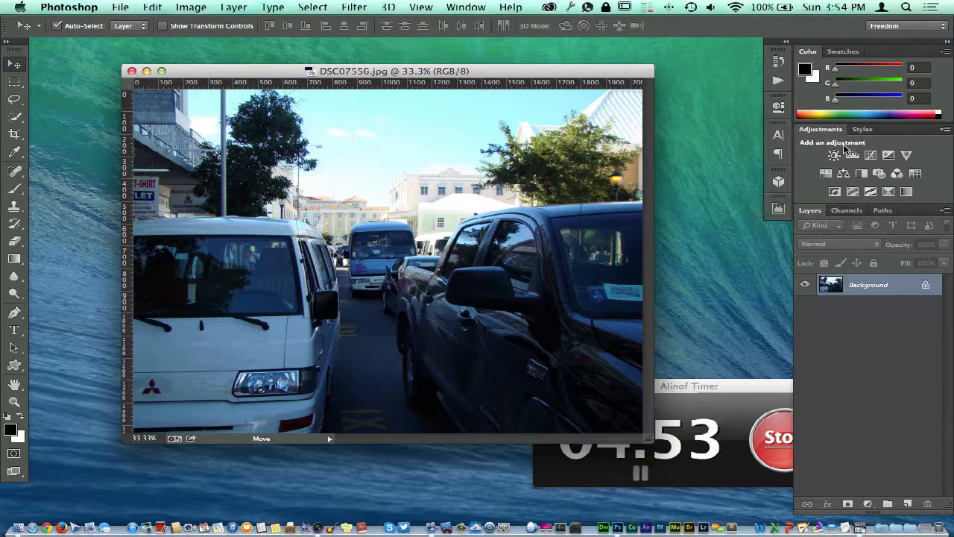
{"action": "mouse_move", "coordinate": [835, 154]}
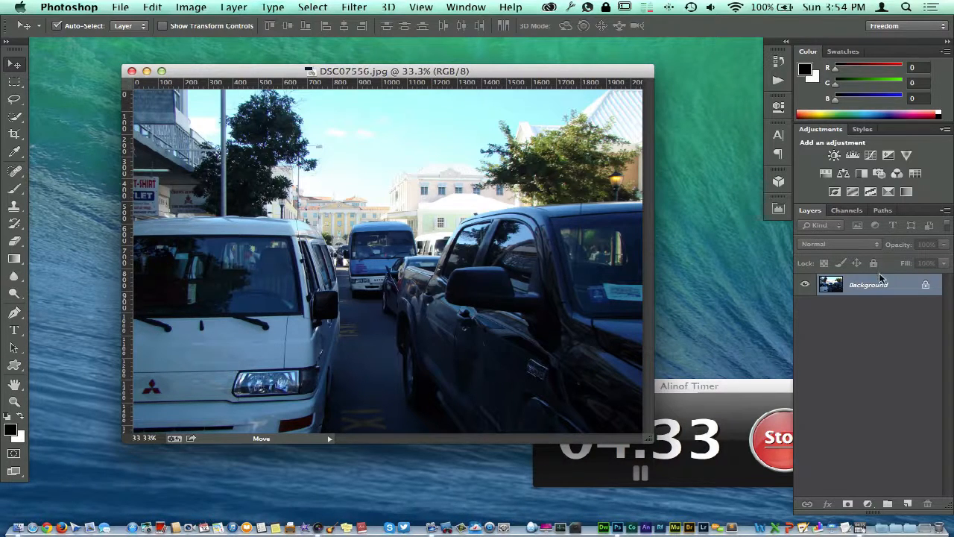
{"action": "left_click", "coordinate": [835, 155]}
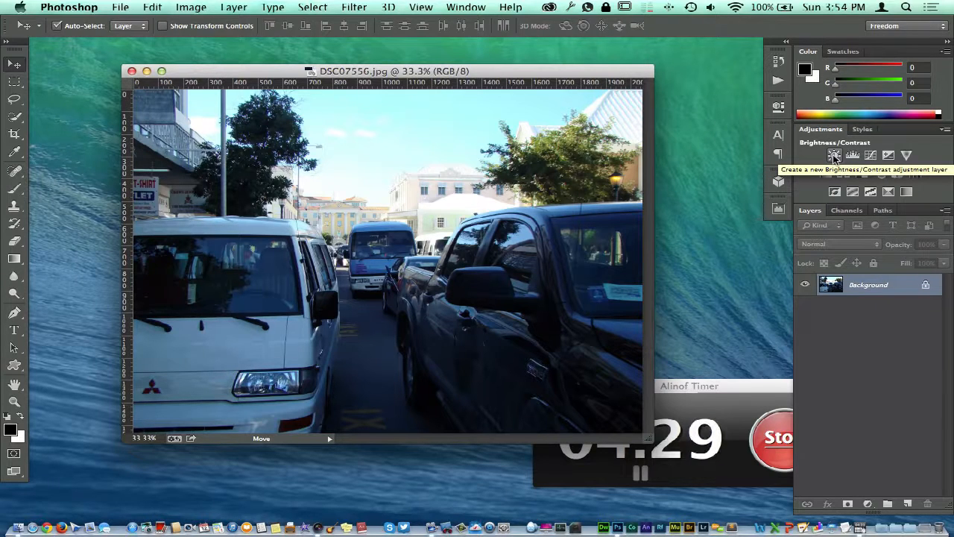
{"action": "left_click", "coordinate": [835, 153]}
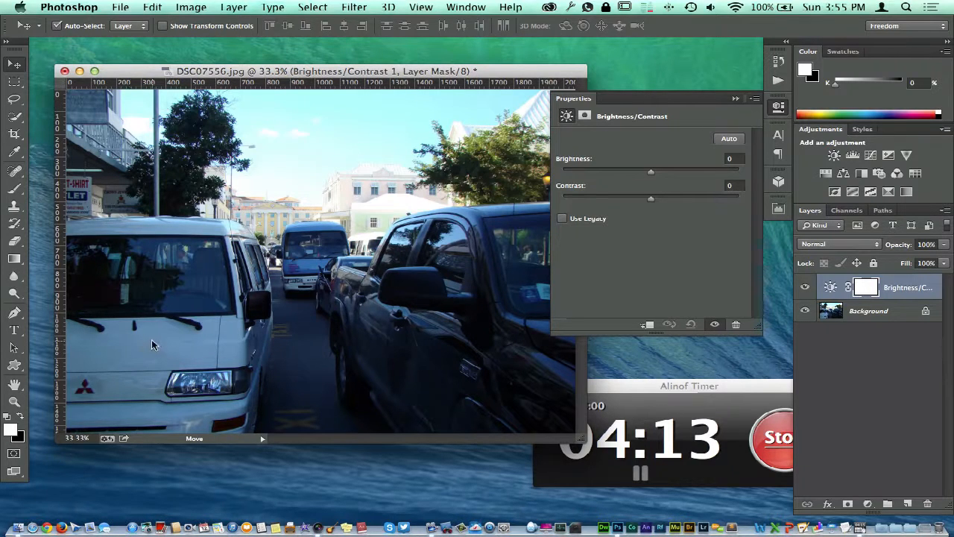
{"action": "mouse_move", "coordinate": [307, 268]}
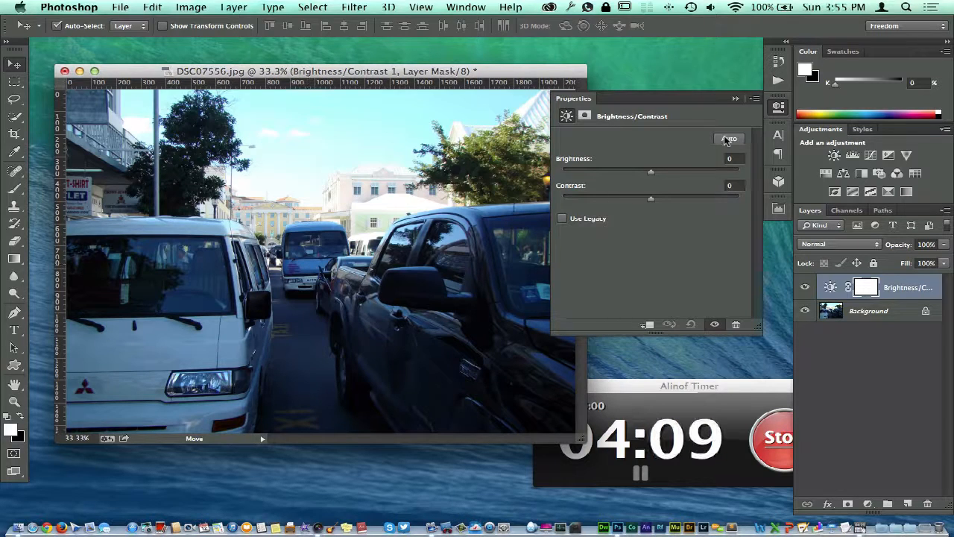
- Apply Auto brightness/contrast and toggle the layer's visibility to compare with the original
{"action": "left_click", "coordinate": [729, 139]}
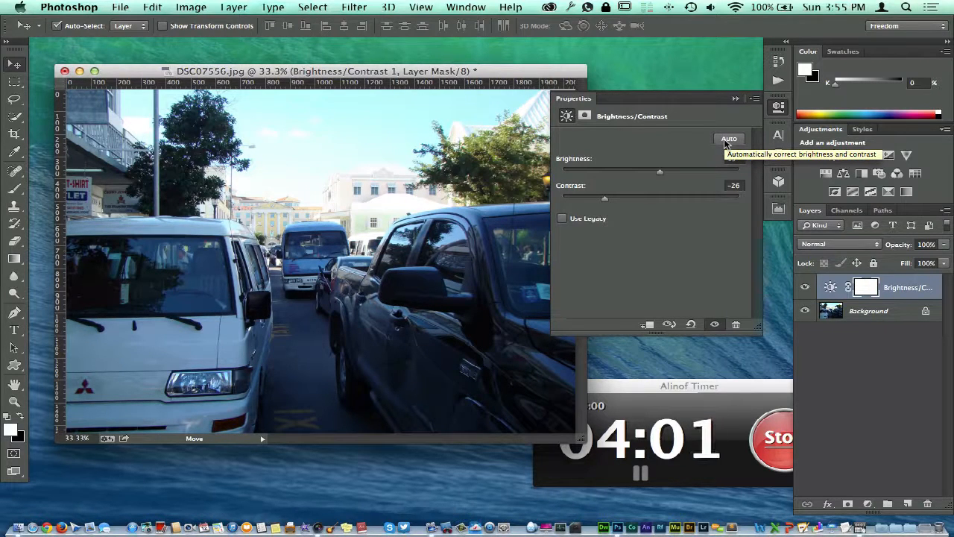
{"action": "left_click", "coordinate": [729, 140]}
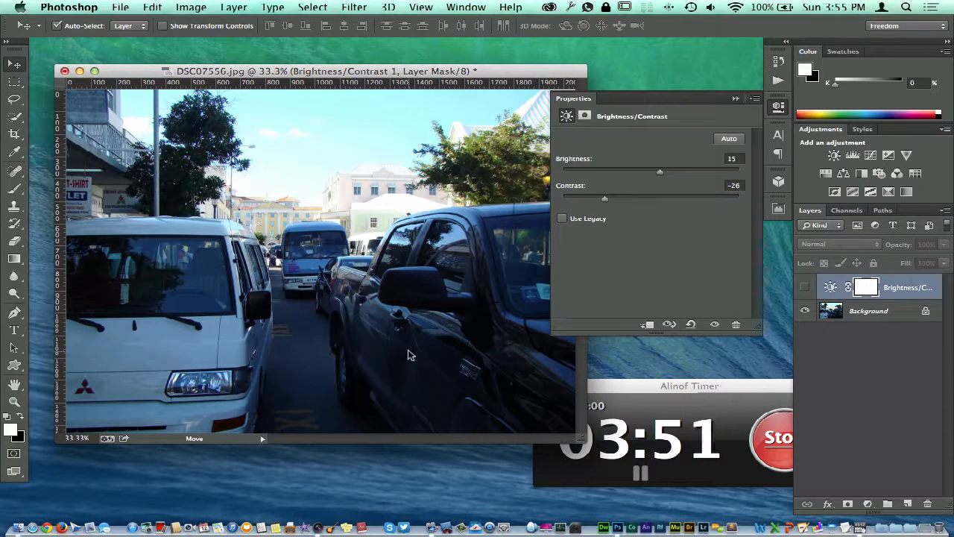
{"action": "left_click", "coordinate": [714, 325]}
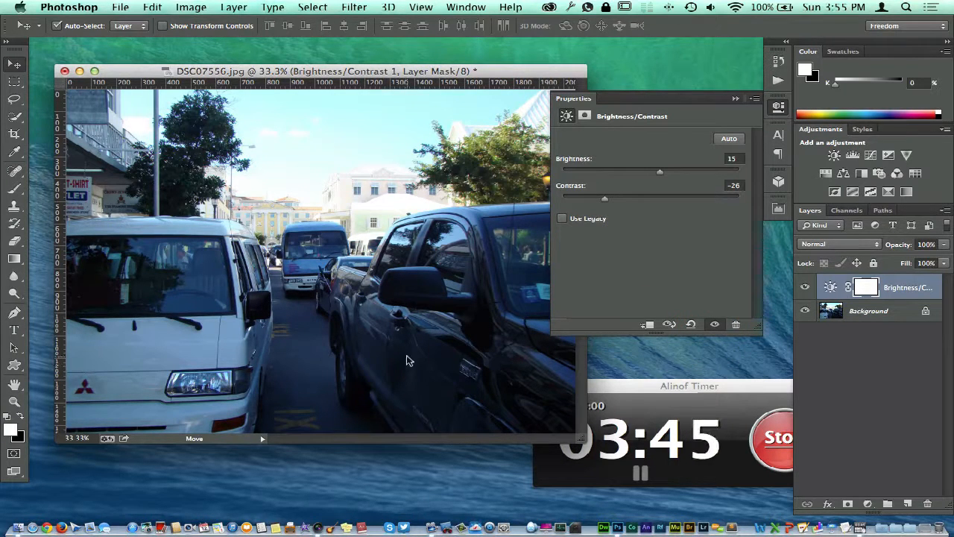
{"action": "mouse_move", "coordinate": [579, 229]}
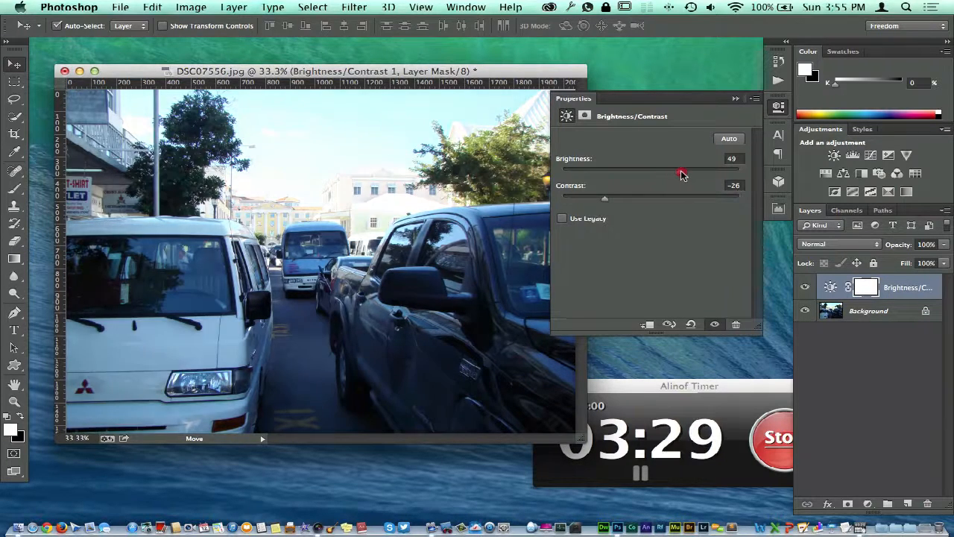
- Raise Brightness to 66, keeping Contrast at -28
{"action": "left_click_drag", "start_coordinate": [680, 173], "coordinate": [689, 172]}
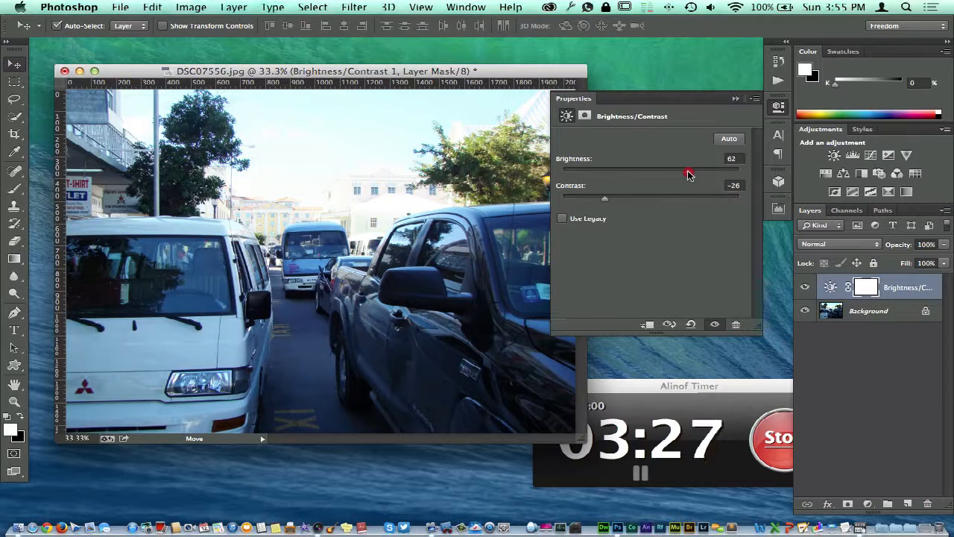
{"action": "left_click_drag", "start_coordinate": [687, 173], "coordinate": [692, 173]}
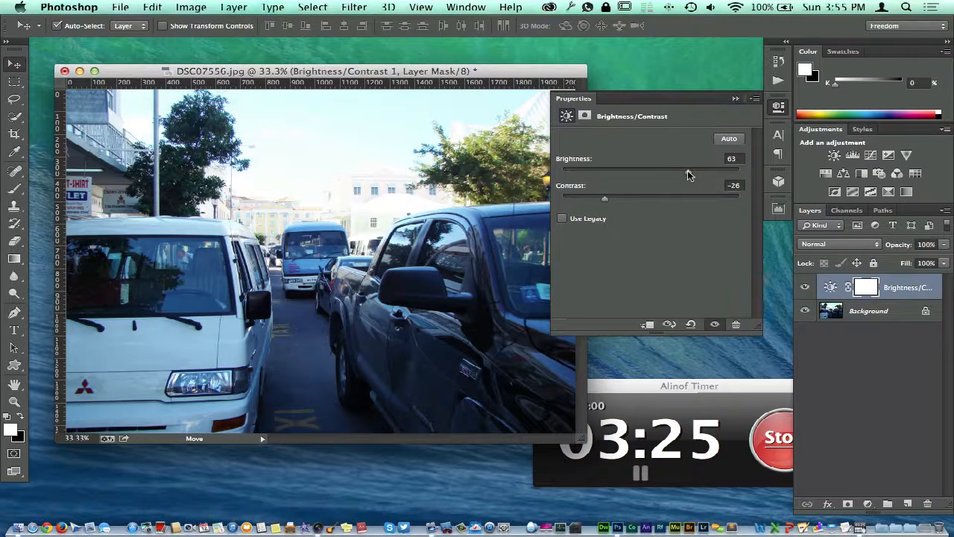
{"action": "left_click_drag", "start_coordinate": [674, 170], "coordinate": [700, 170]}
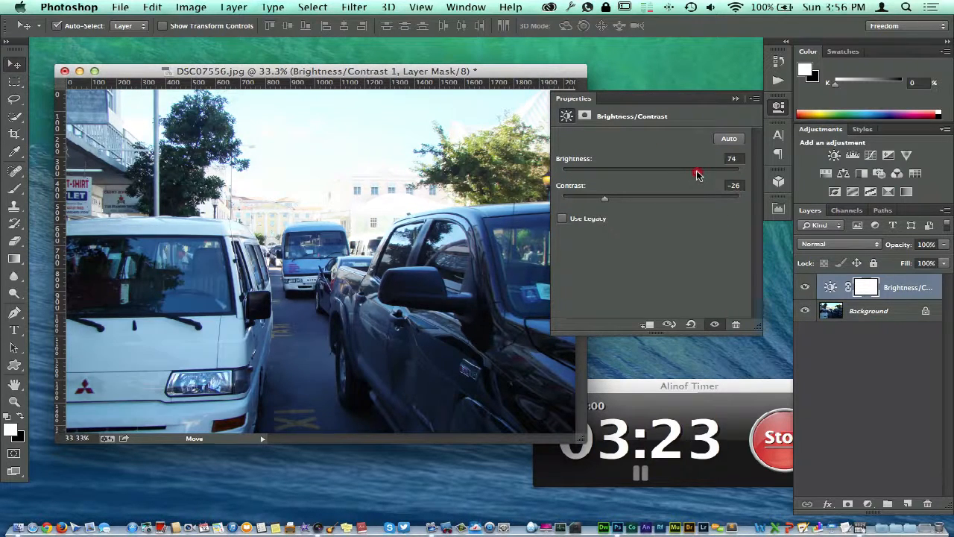
{"action": "left_click_drag", "start_coordinate": [698, 171], "coordinate": [688, 171]}
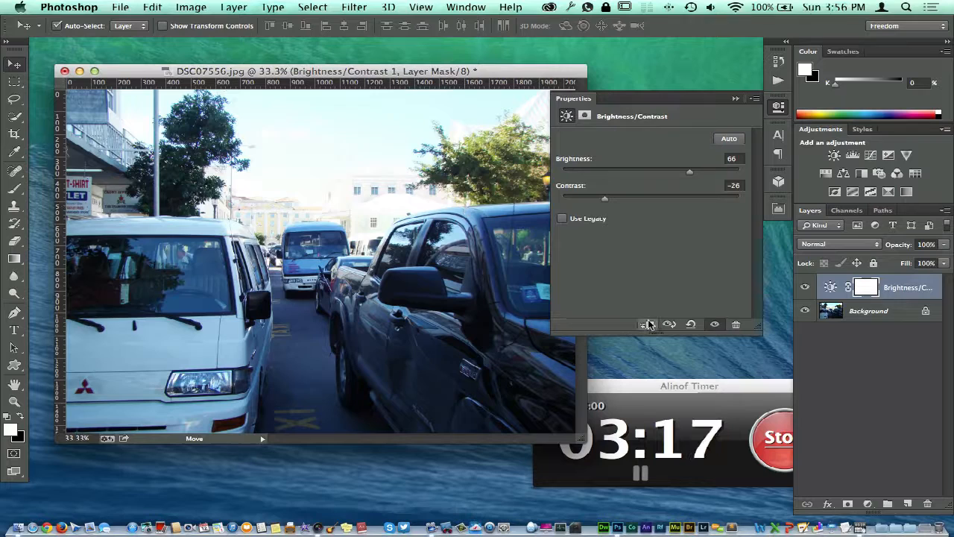
{"action": "mouse_move", "coordinate": [645, 324]}
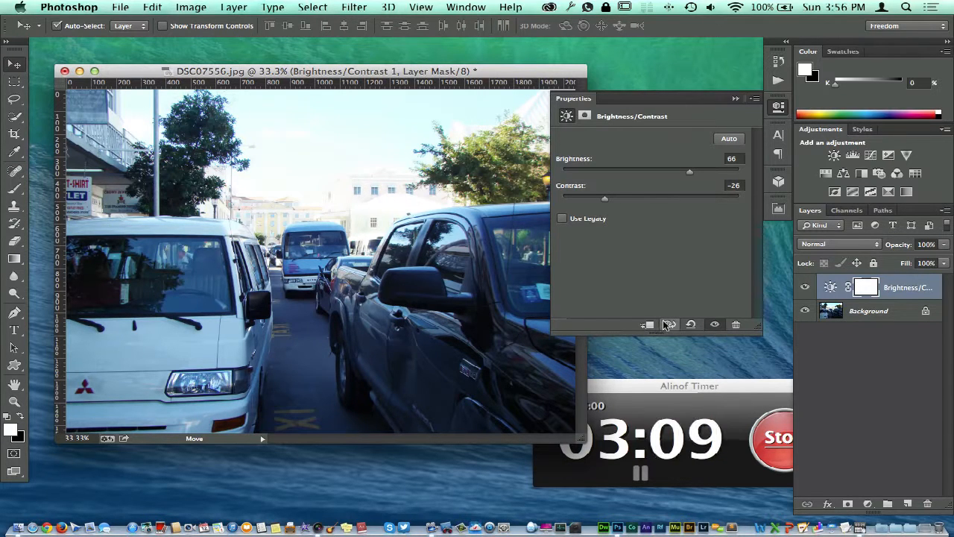
{"action": "mouse_move", "coordinate": [647, 325]}
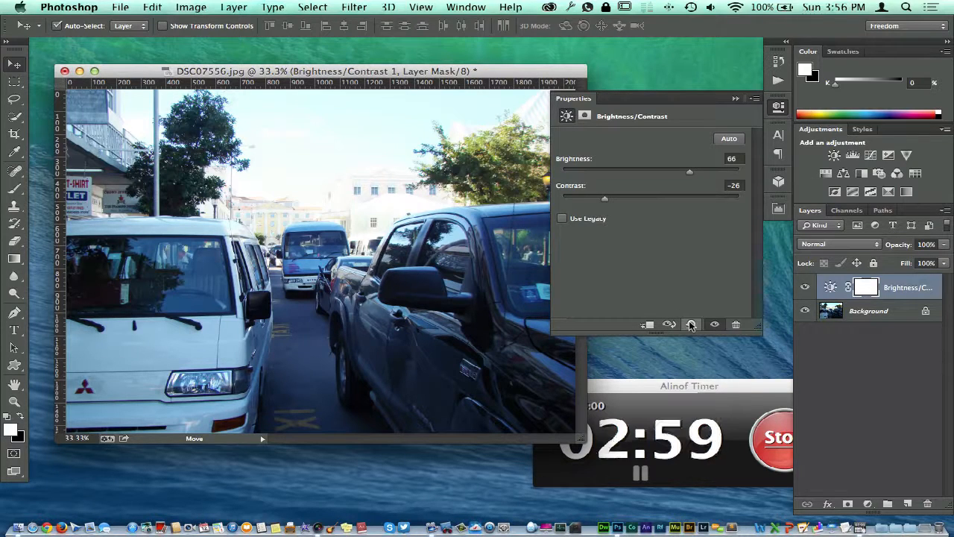
{"action": "mouse_move", "coordinate": [690, 325]}
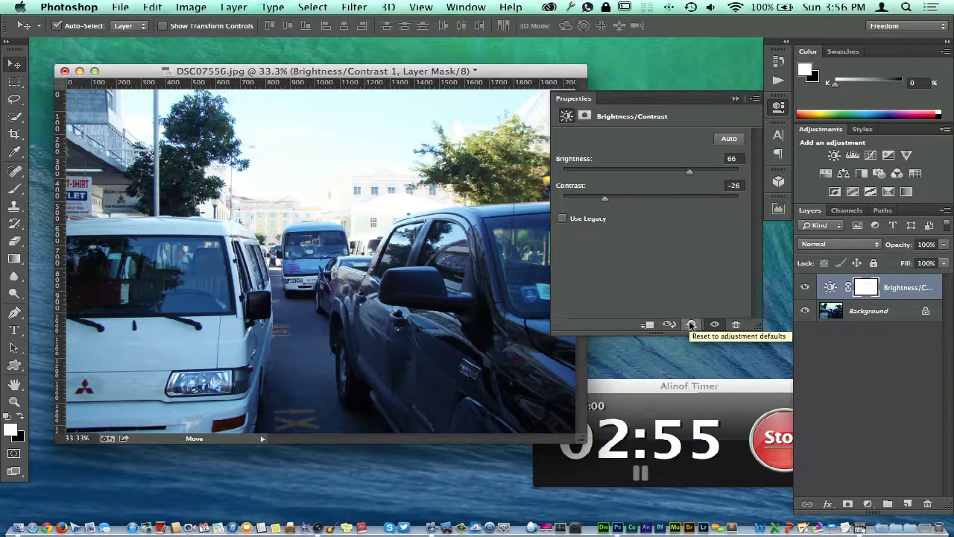
- Reset the adjustment, then set Contrast -33 and Brightness 102 and show the mask settings
{"action": "left_click", "coordinate": [690, 323]}
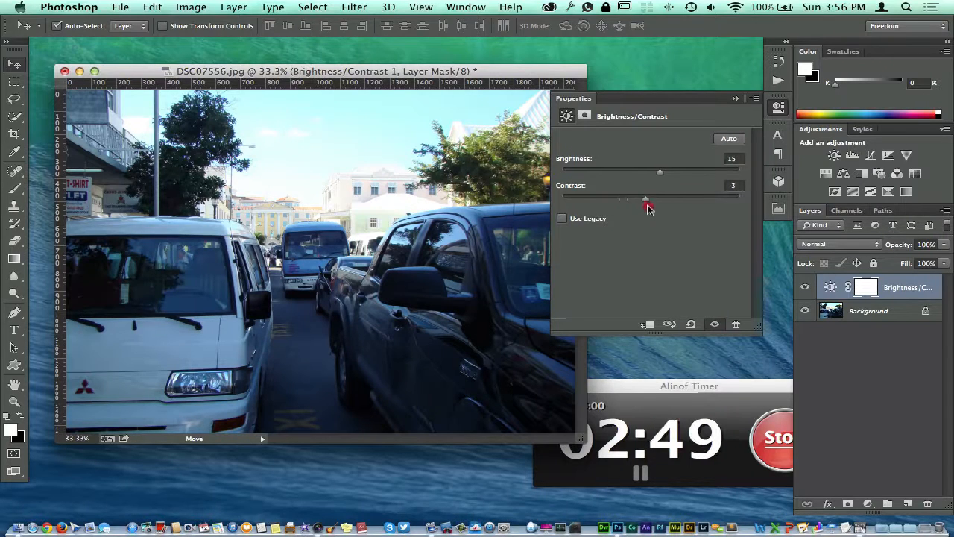
{"action": "left_click_drag", "start_coordinate": [646, 200], "coordinate": [593, 200]}
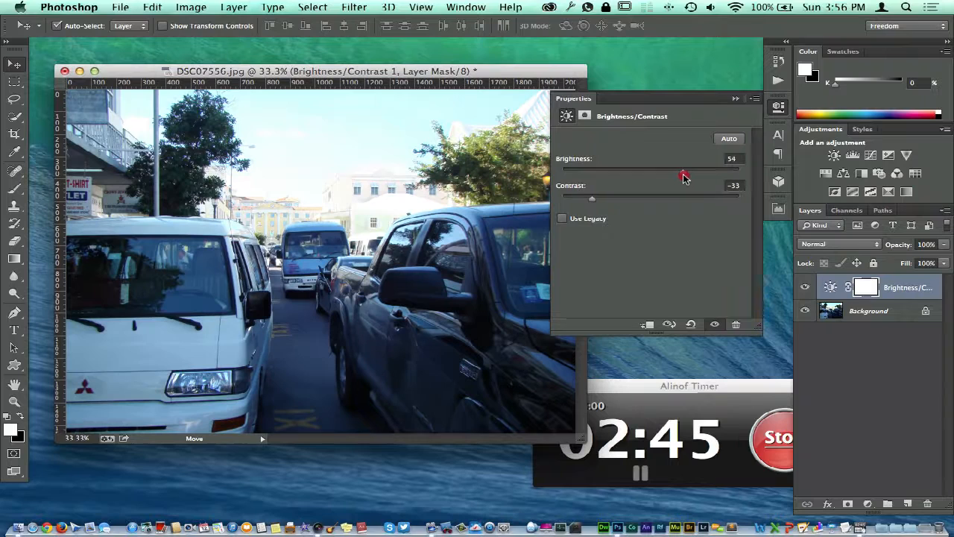
{"action": "left_click_drag", "start_coordinate": [683, 173], "coordinate": [698, 173]}
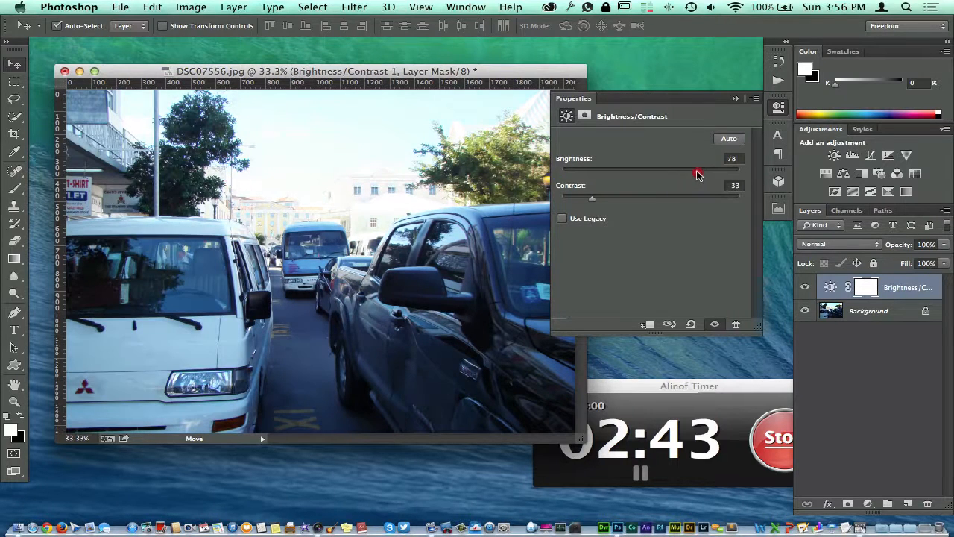
{"action": "left_click_drag", "start_coordinate": [709, 173], "coordinate": [734, 173]}
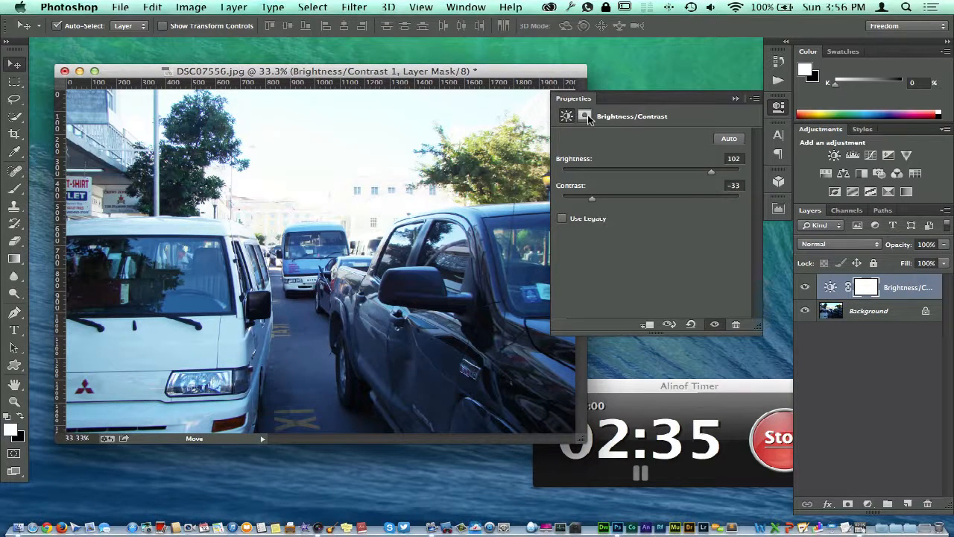
{"action": "left_click", "coordinate": [584, 117]}
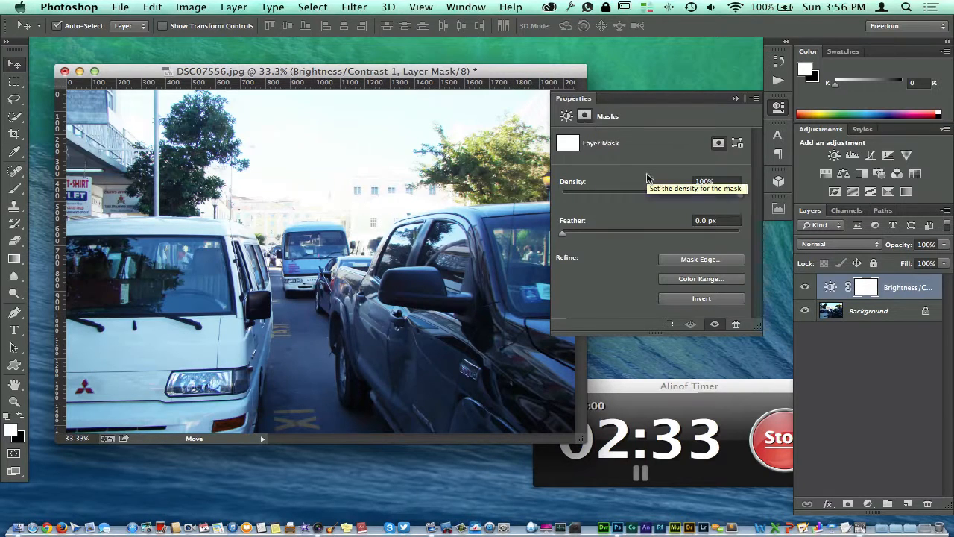
{"action": "mouse_move", "coordinate": [653, 137]}
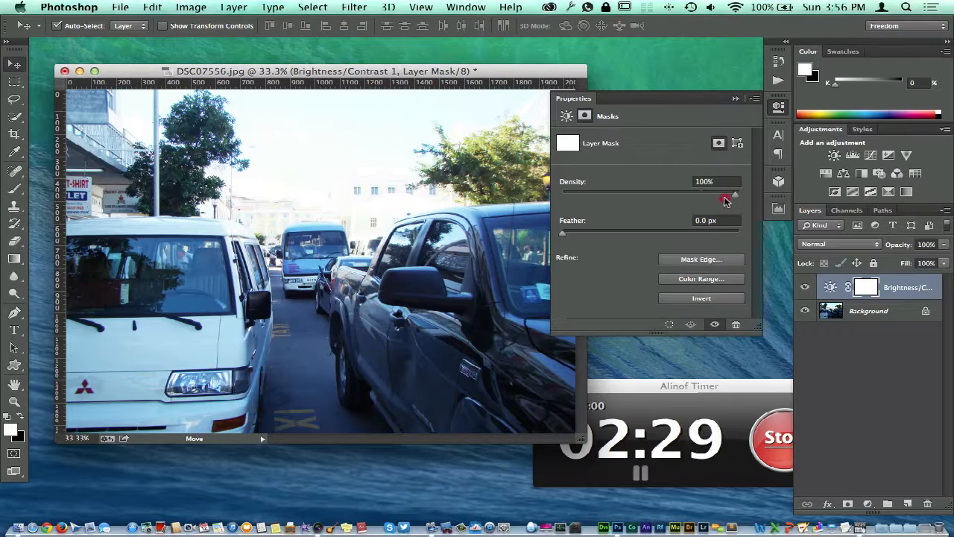
- Set mask Density to 99% and try feathering before returning Feather to 0 px
{"action": "left_click_drag", "start_coordinate": [733, 200], "coordinate": [728, 200]}
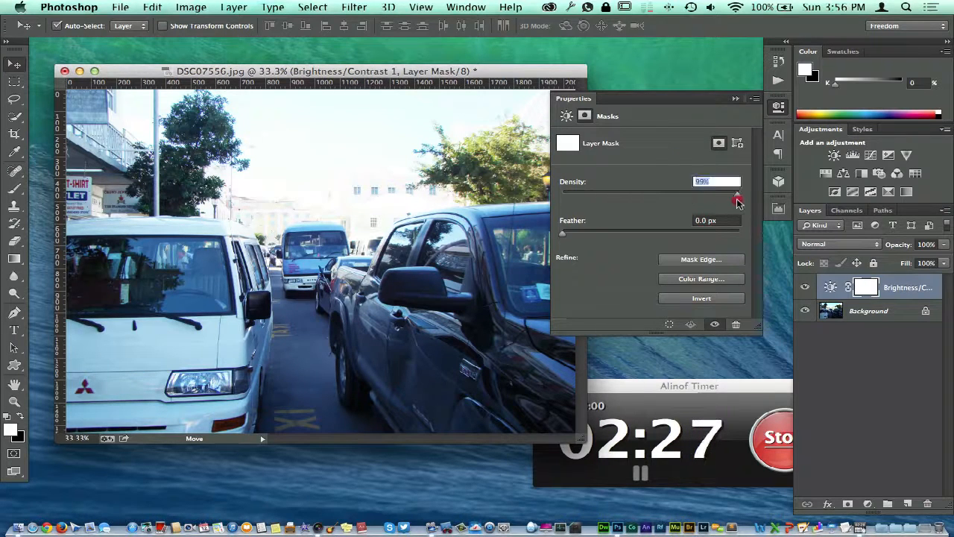
{"action": "left_click_drag", "start_coordinate": [563, 233], "coordinate": [648, 238]}
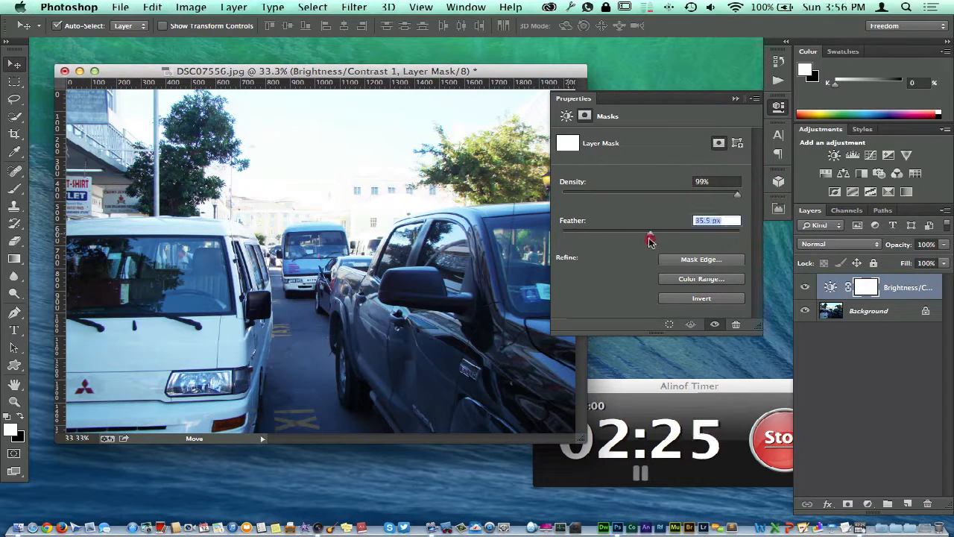
{"action": "left_click_drag", "start_coordinate": [650, 237], "coordinate": [618, 237]}
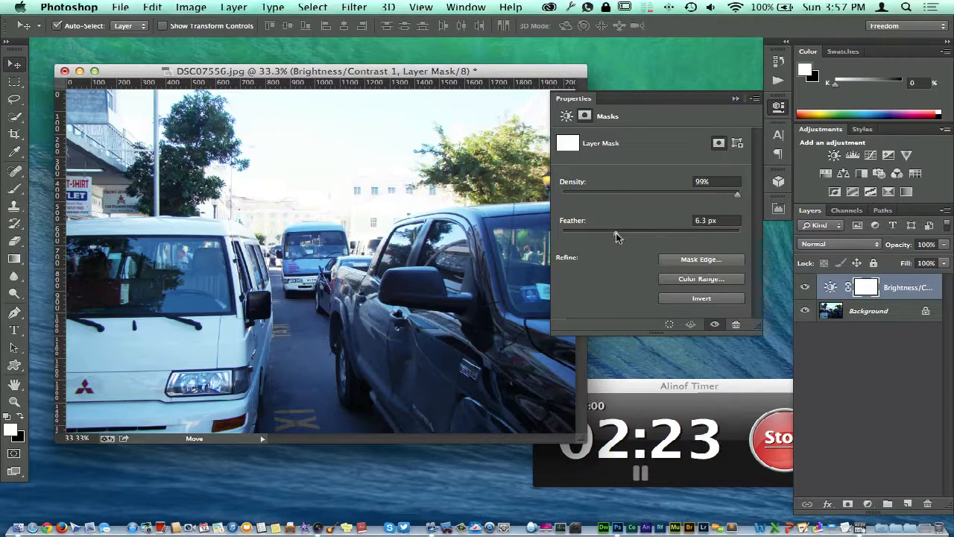
{"action": "left_click_drag", "start_coordinate": [589, 233], "coordinate": [561, 233]}
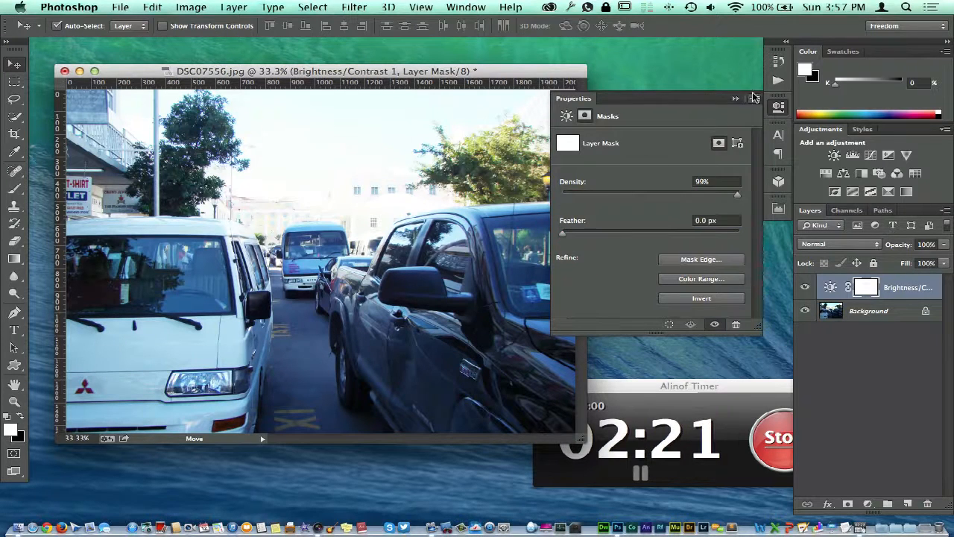
- Choose Add Mask To Selection from the mask menu and dismiss the no-pixels warning
{"action": "left_click", "coordinate": [737, 99]}
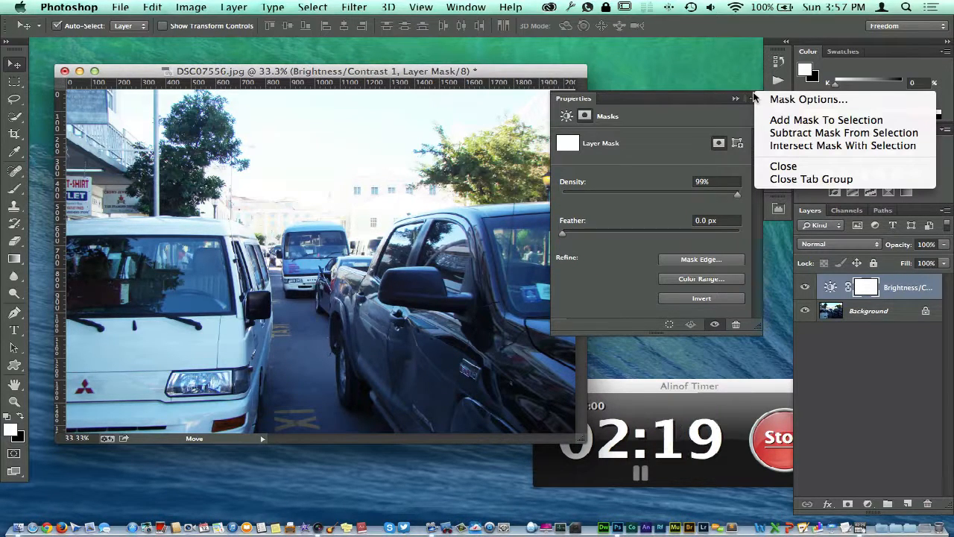
{"action": "mouse_move", "coordinate": [808, 98]}
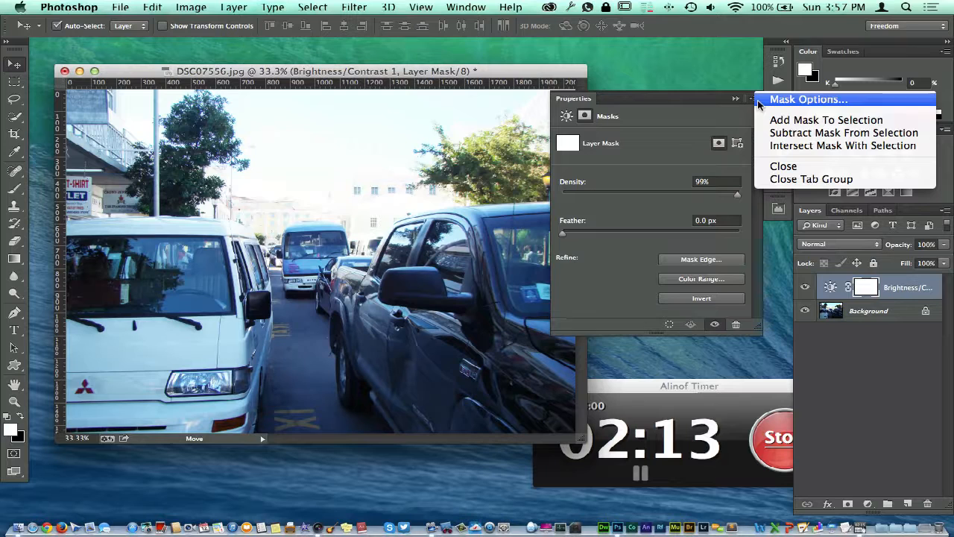
{"action": "mouse_move", "coordinate": [826, 119]}
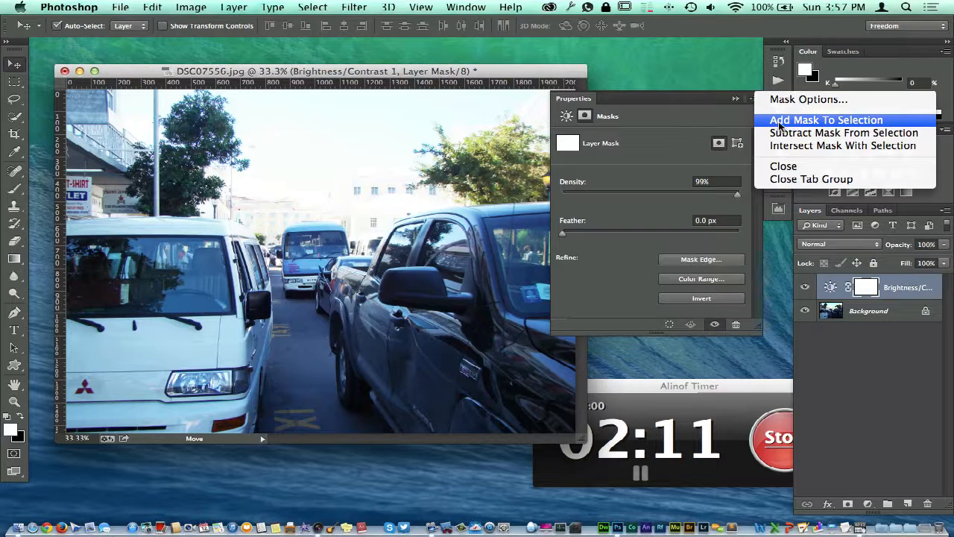
{"action": "left_click", "coordinate": [826, 120]}
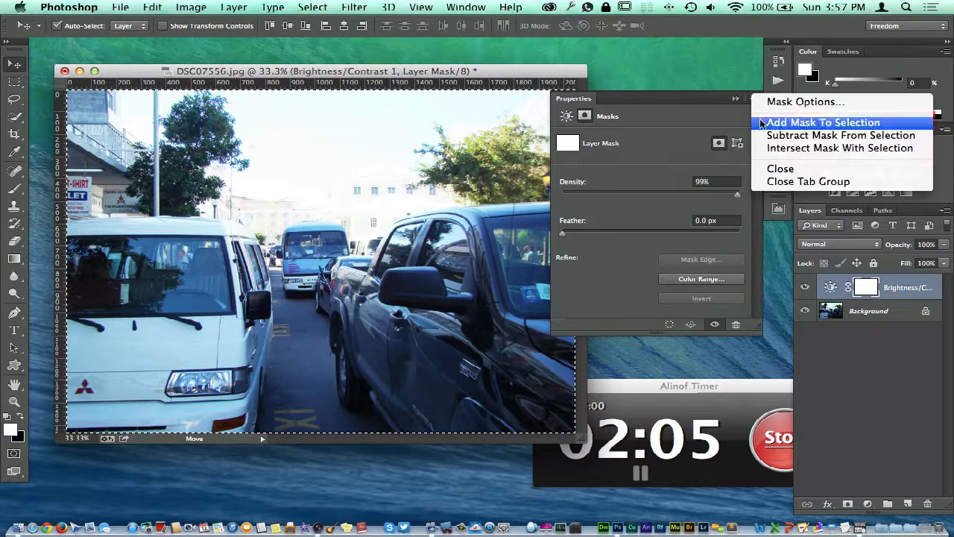
{"action": "left_click", "coordinate": [823, 122]}
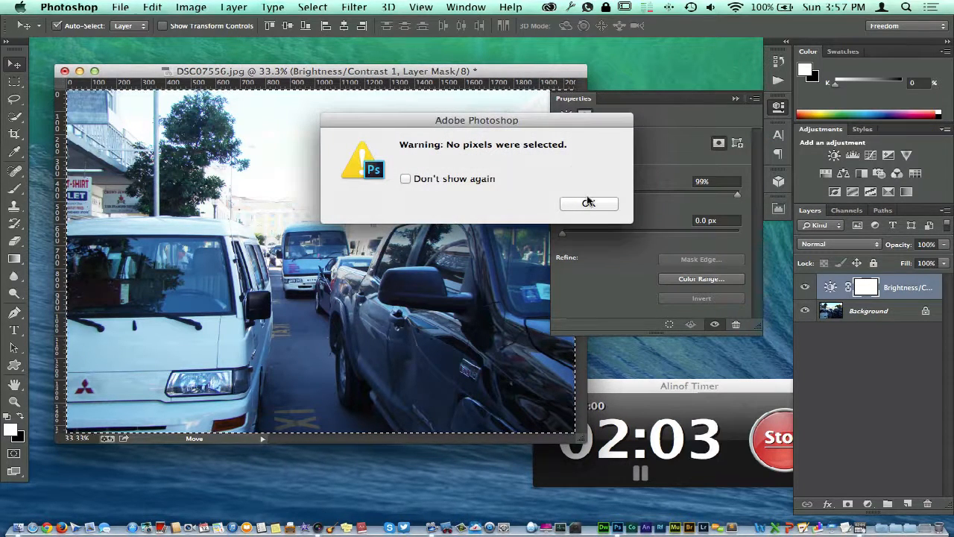
{"action": "left_click", "coordinate": [589, 203]}
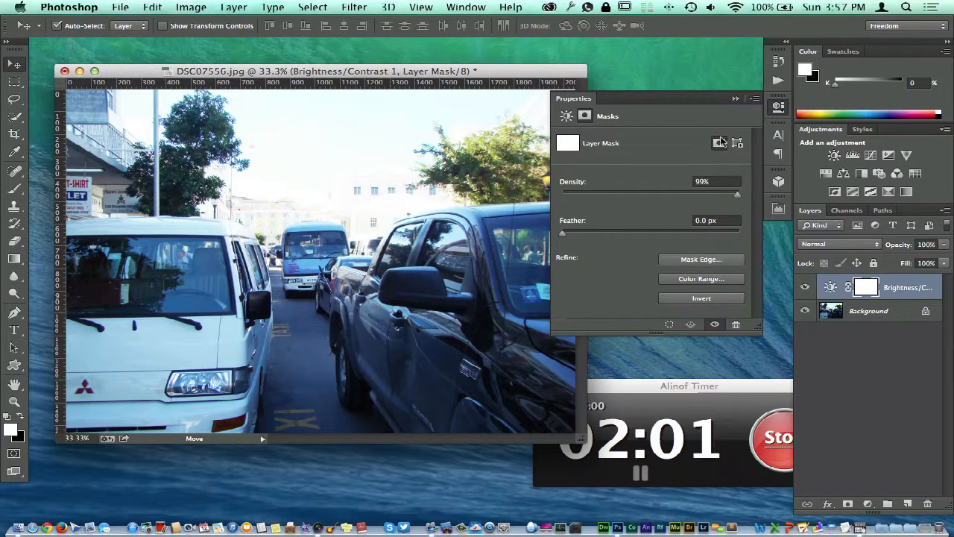
- Close the mask properties and lower the layer to 82% opacity and 81% fill
{"action": "left_click", "coordinate": [719, 143]}
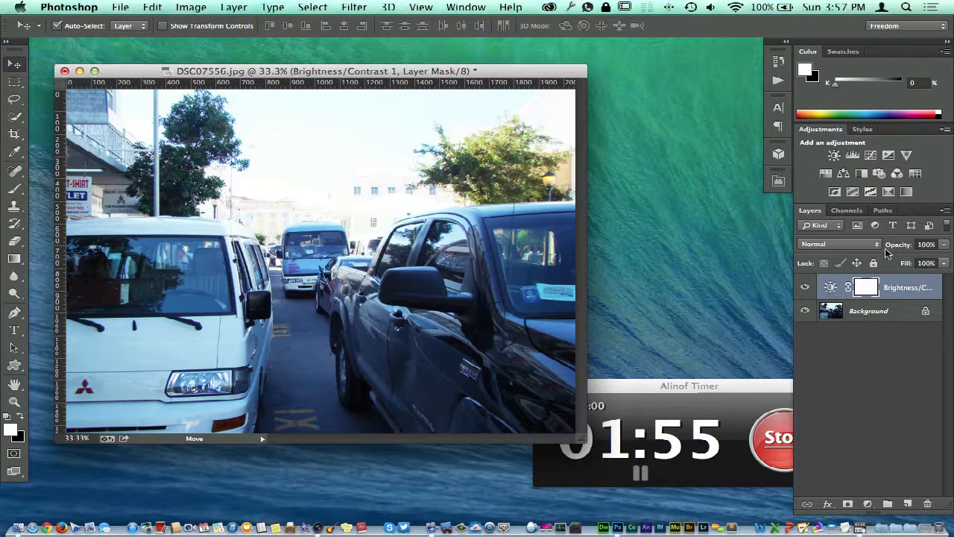
{"action": "mouse_move", "coordinate": [671, 290]}
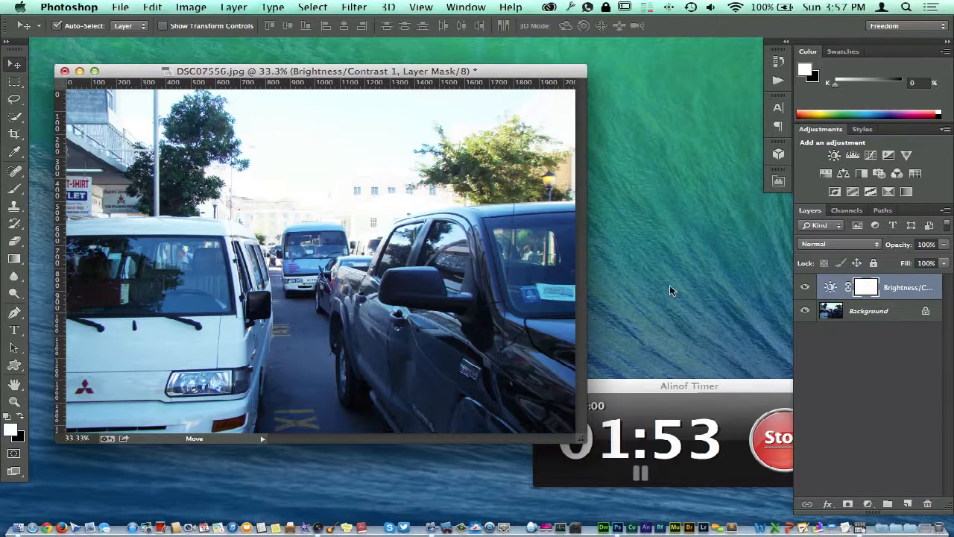
{"action": "left_click", "coordinate": [830, 155]}
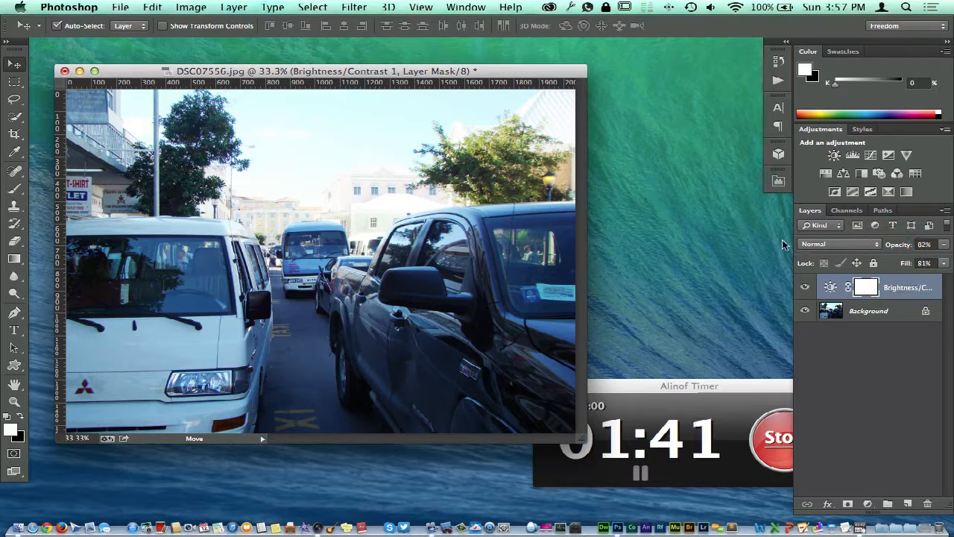
{"action": "mouse_move", "coordinate": [819, 239]}
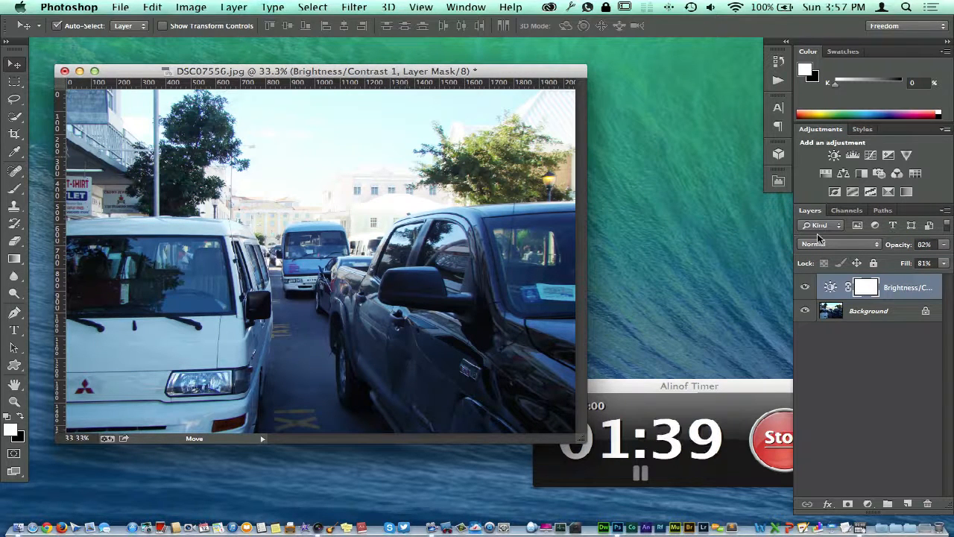
- Try Lighten, Overlay and Difference blend modes on the adjustment layer
{"action": "left_click", "coordinate": [838, 245]}
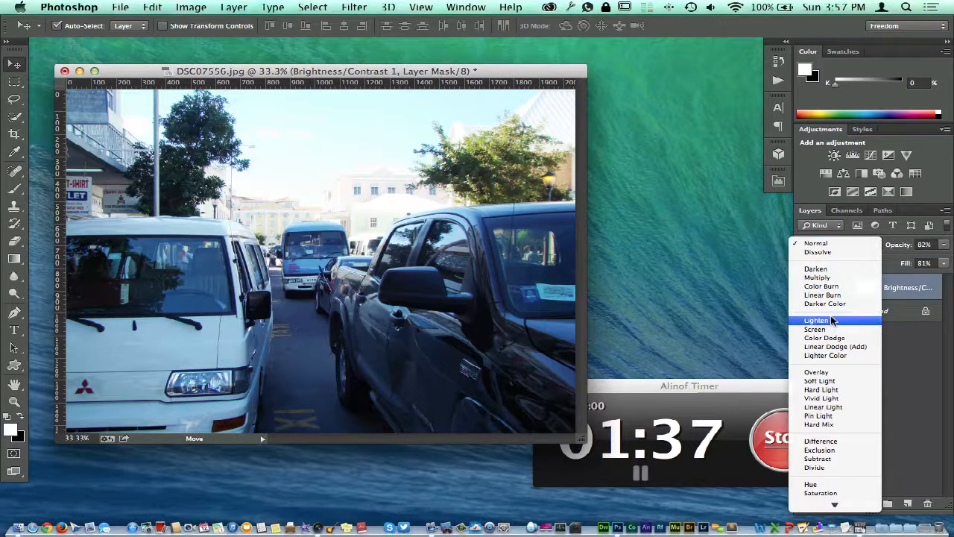
{"action": "left_click", "coordinate": [815, 319]}
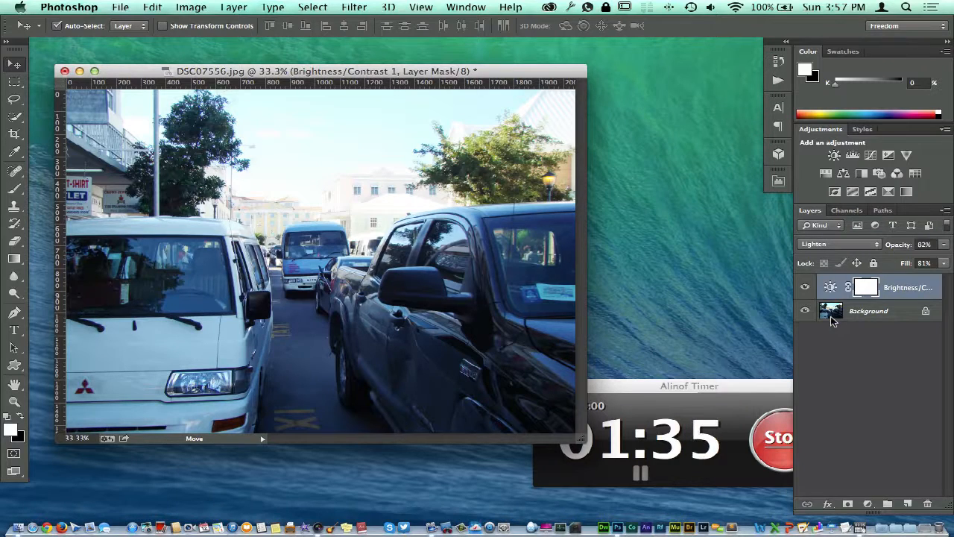
{"action": "left_click", "coordinate": [835, 244]}
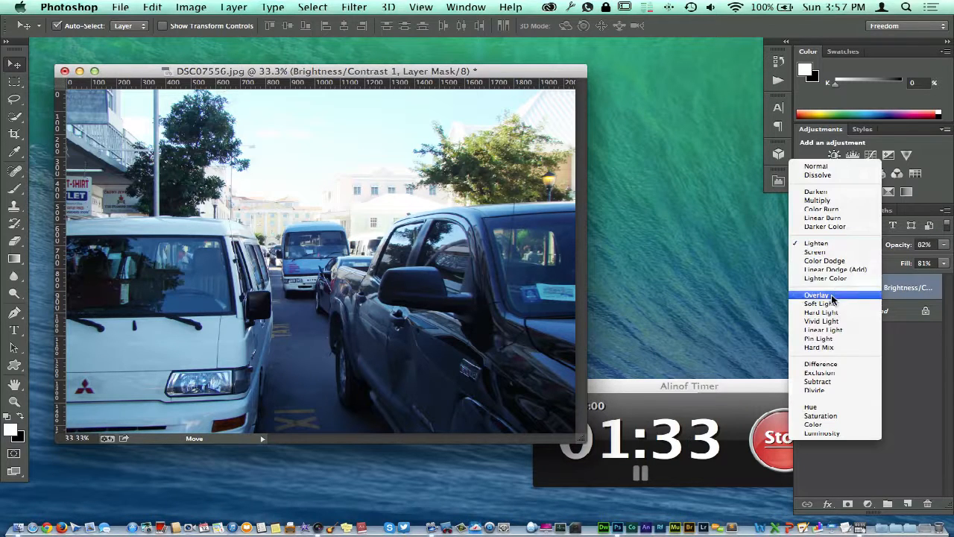
{"action": "left_click", "coordinate": [816, 295]}
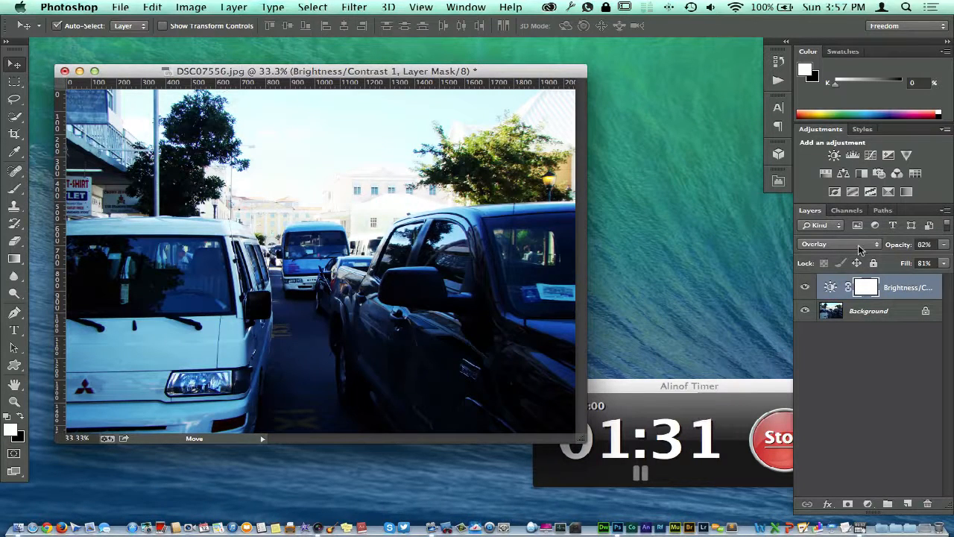
{"action": "left_click", "coordinate": [835, 245]}
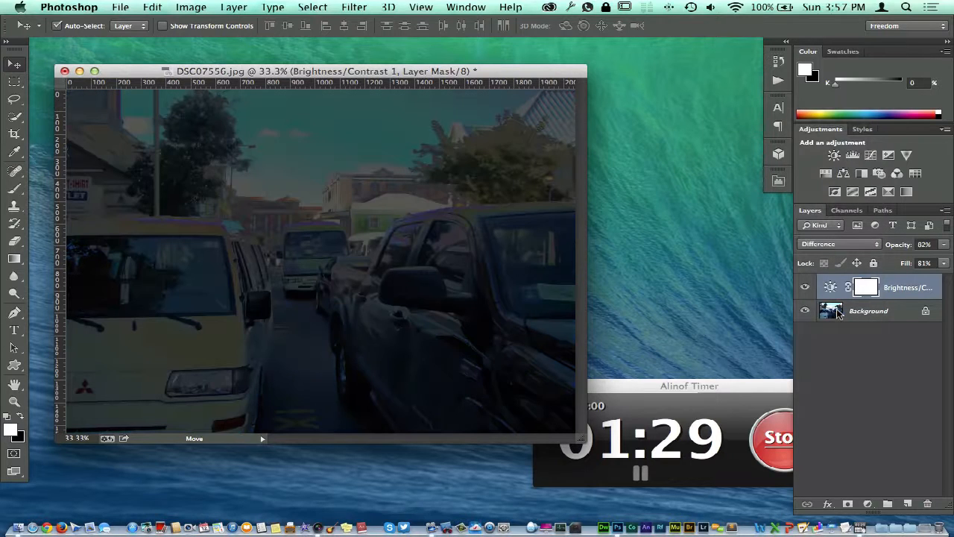
{"action": "left_click", "coordinate": [835, 245]}
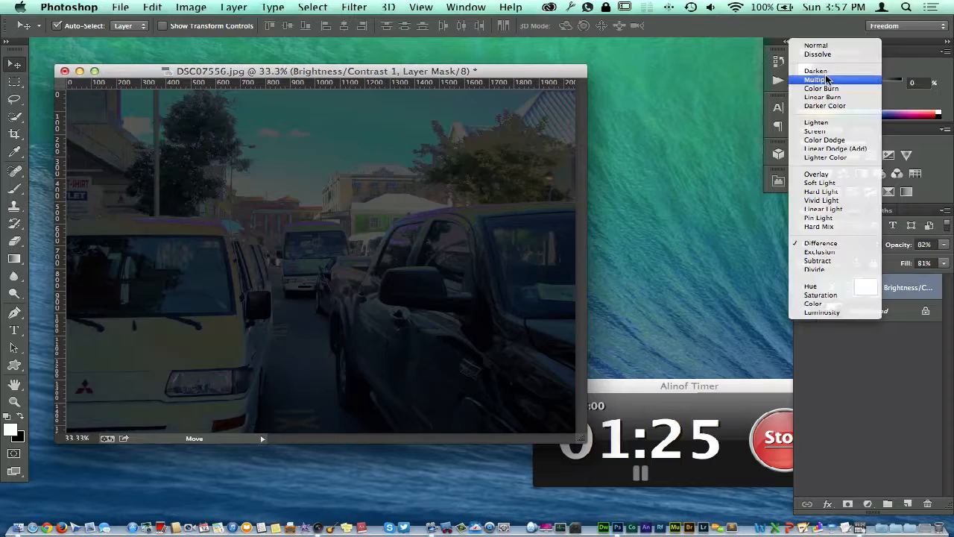
- Try Multiply, Color Burn and Darker Color blend modes on the adjustment layer
{"action": "left_click", "coordinate": [817, 243]}
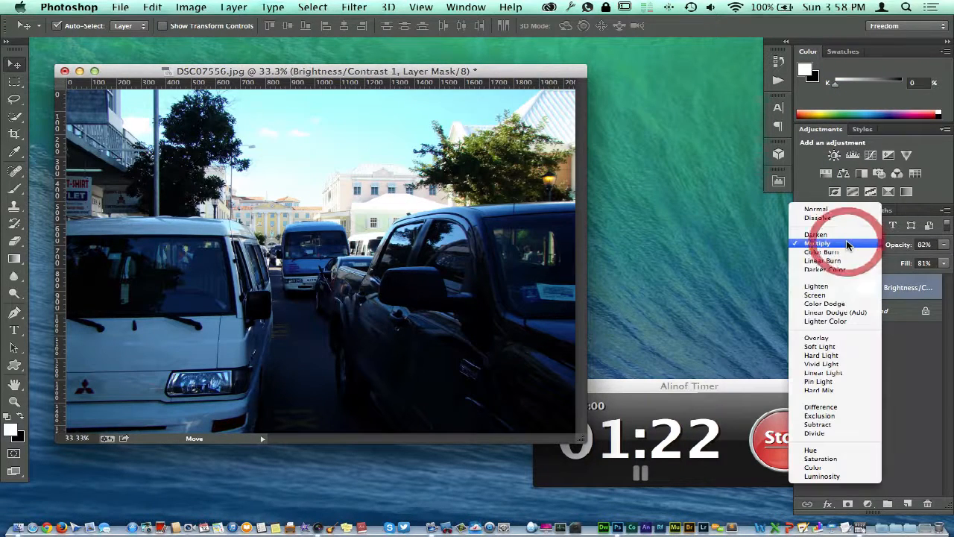
{"action": "left_click", "coordinate": [823, 252]}
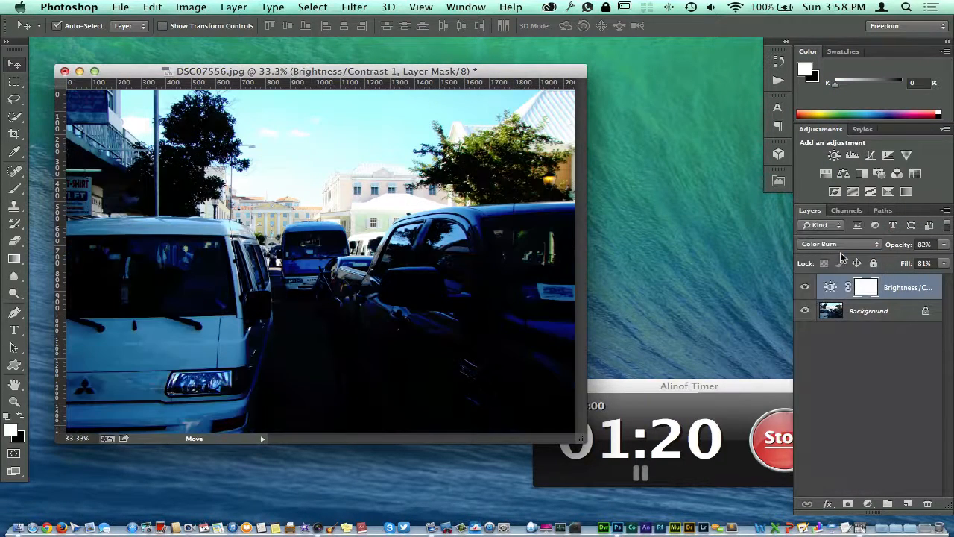
{"action": "left_click", "coordinate": [818, 245]}
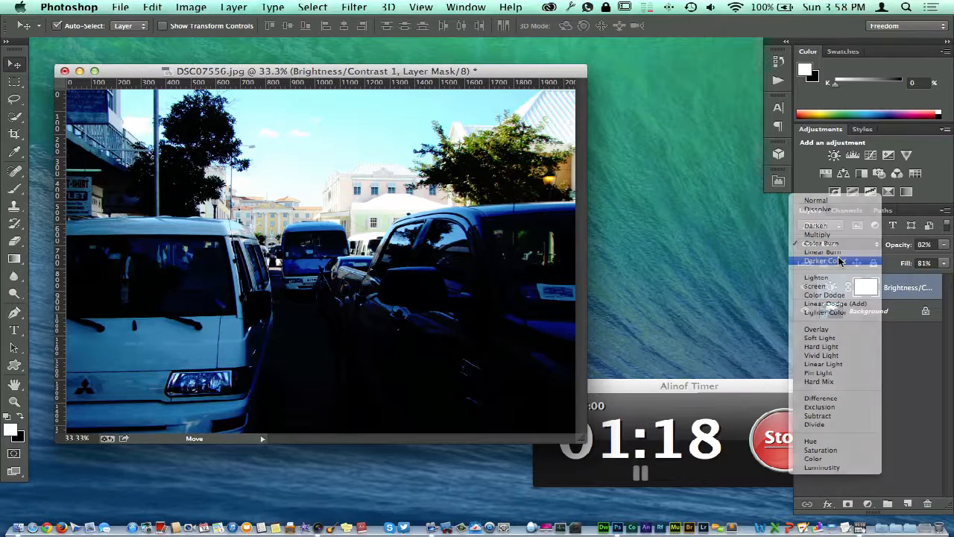
{"action": "left_click", "coordinate": [823, 261]}
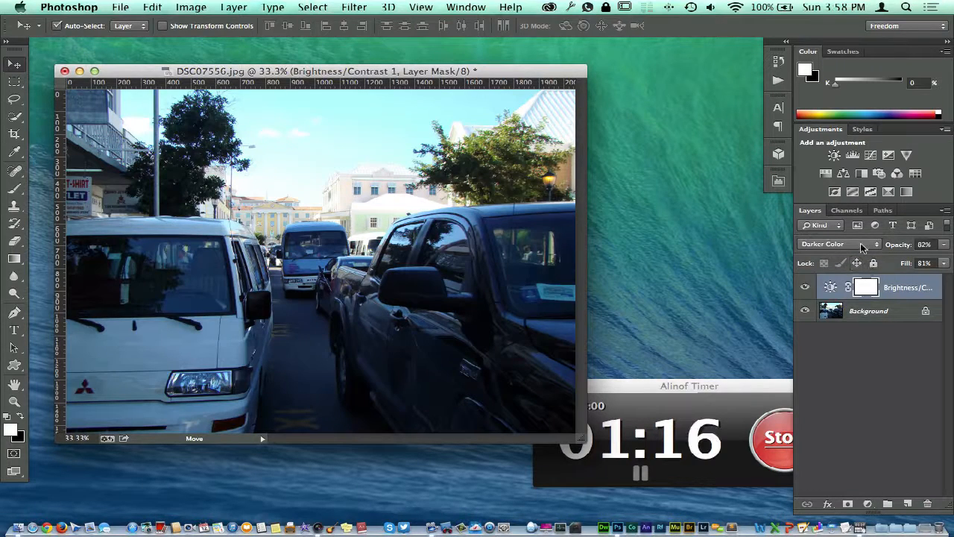
{"action": "left_click", "coordinate": [838, 245]}
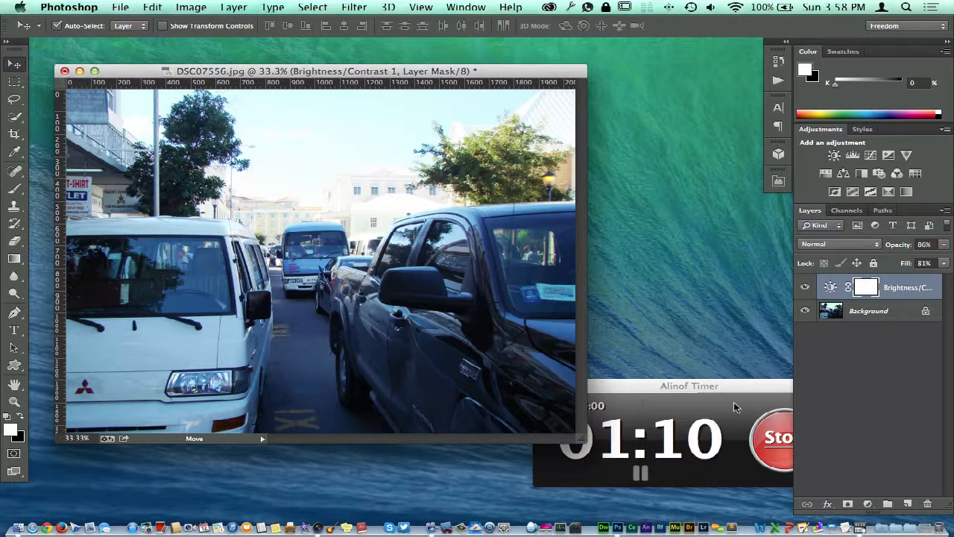
{"action": "mouse_move", "coordinate": [856, 304]}
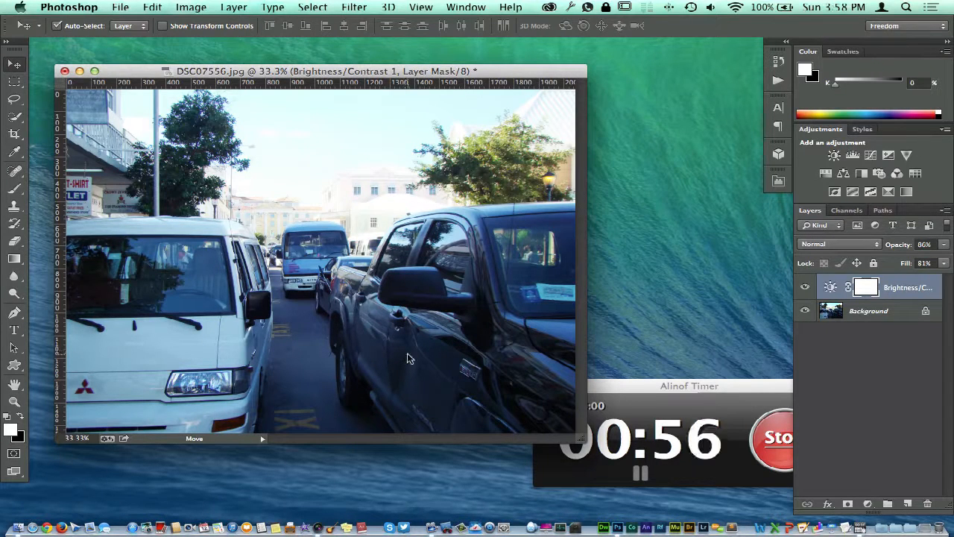
- Return the layer to Normal blend mode at 86% opacity and 81% fill
{"action": "left_click", "coordinate": [805, 287]}
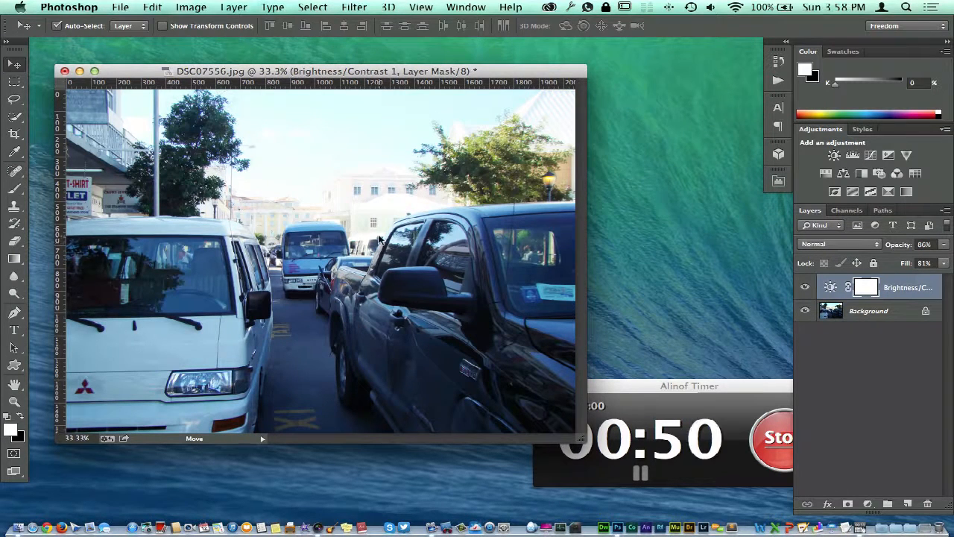
{"action": "mouse_move", "coordinate": [436, 324]}
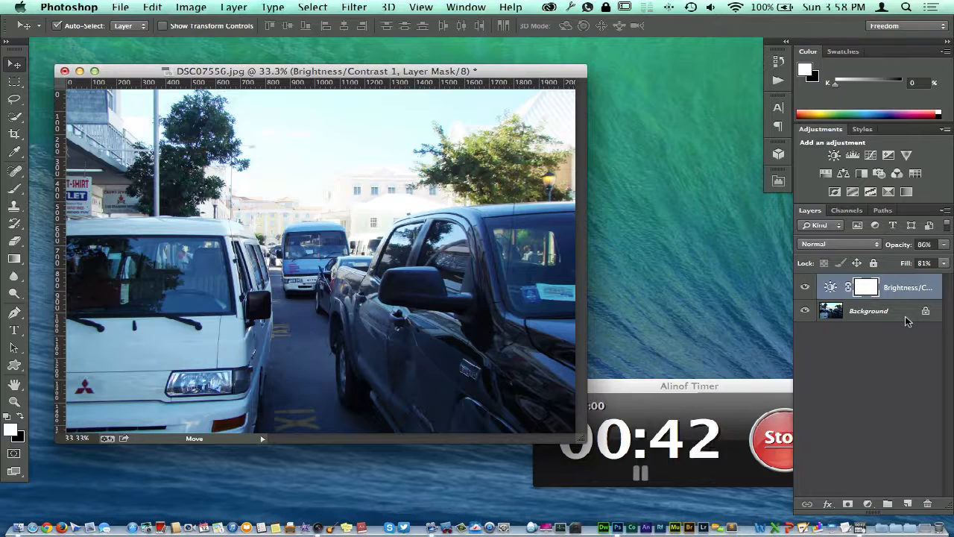
{"action": "mouse_move", "coordinate": [762, 304]}
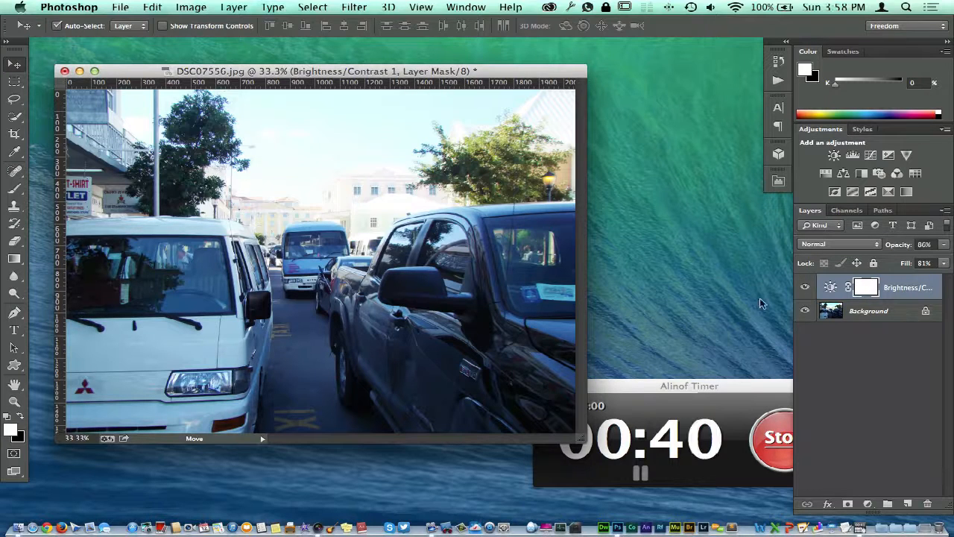